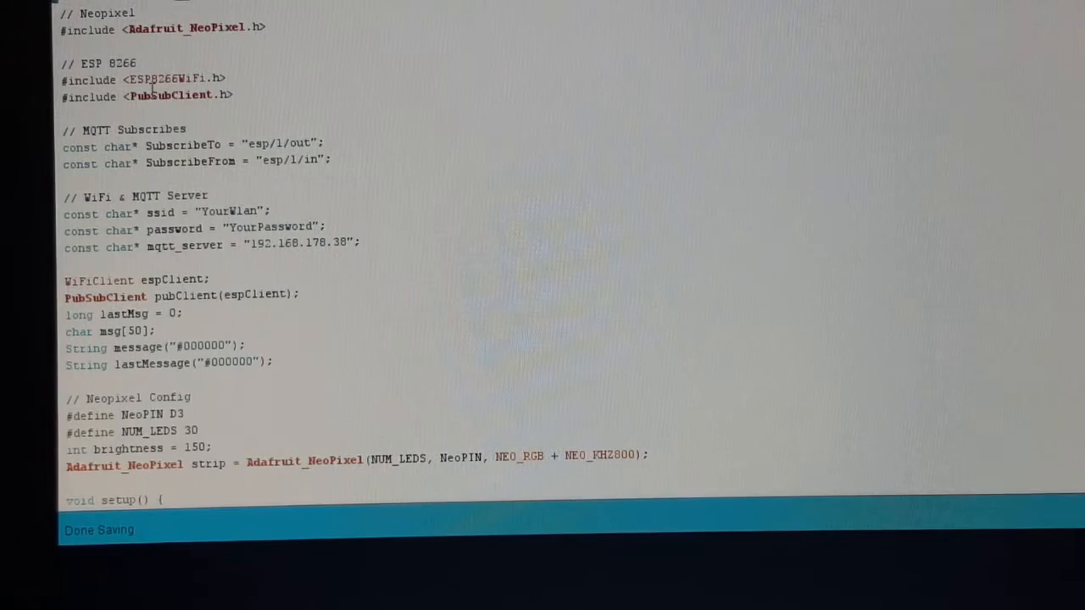
Highlight the PubSubClient include, esp/1/out topic and mqtt_server address in the sketch.
{"action": "double_click", "coordinate": [170, 96]}
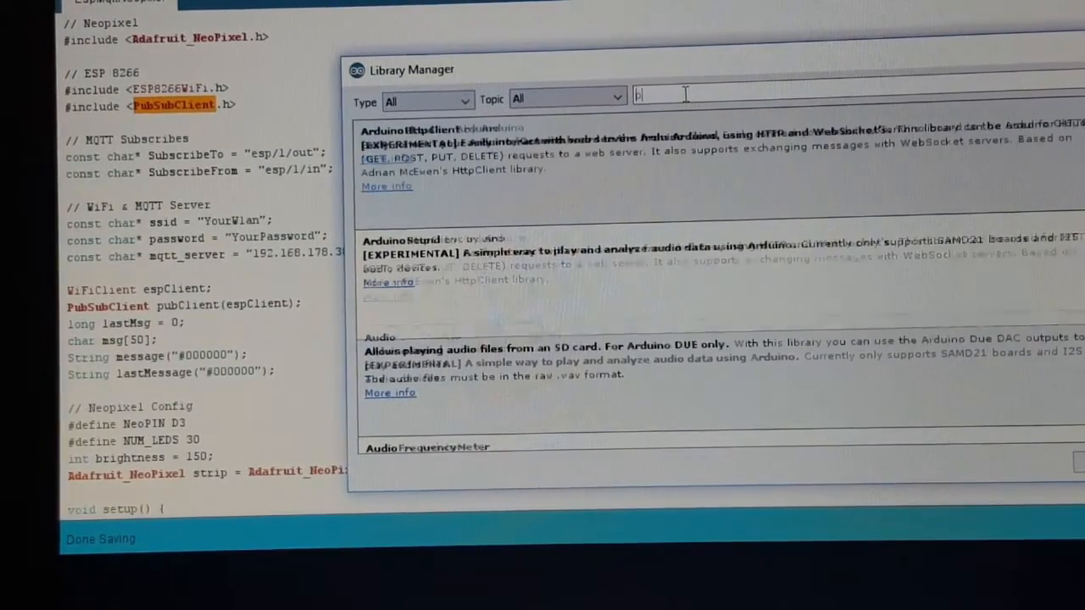
{"action": "type", "text": "pubsub"}
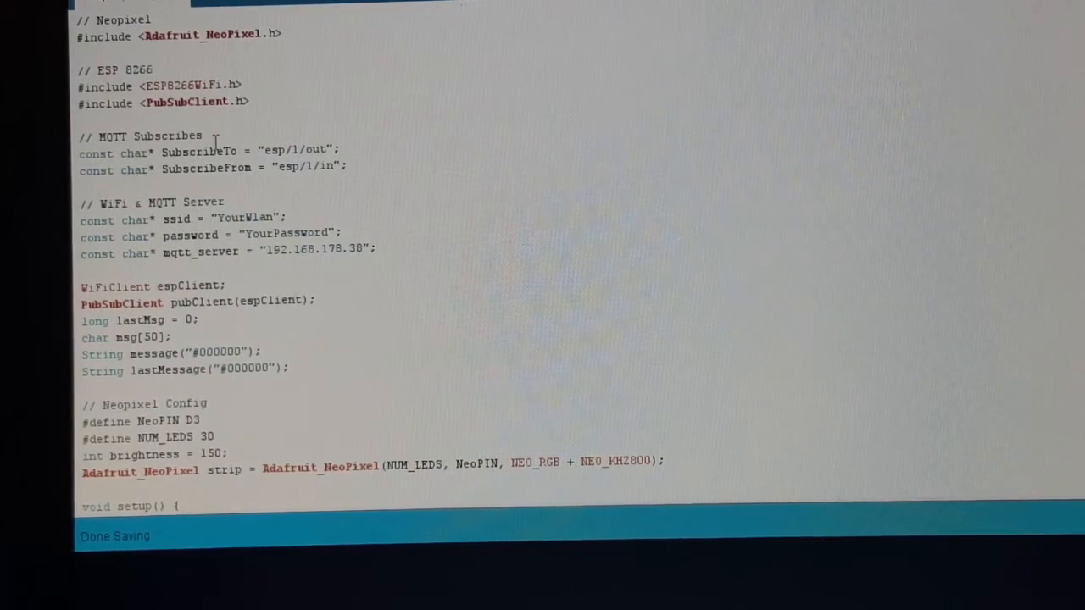
{"action": "double_click", "coordinate": [201, 151]}
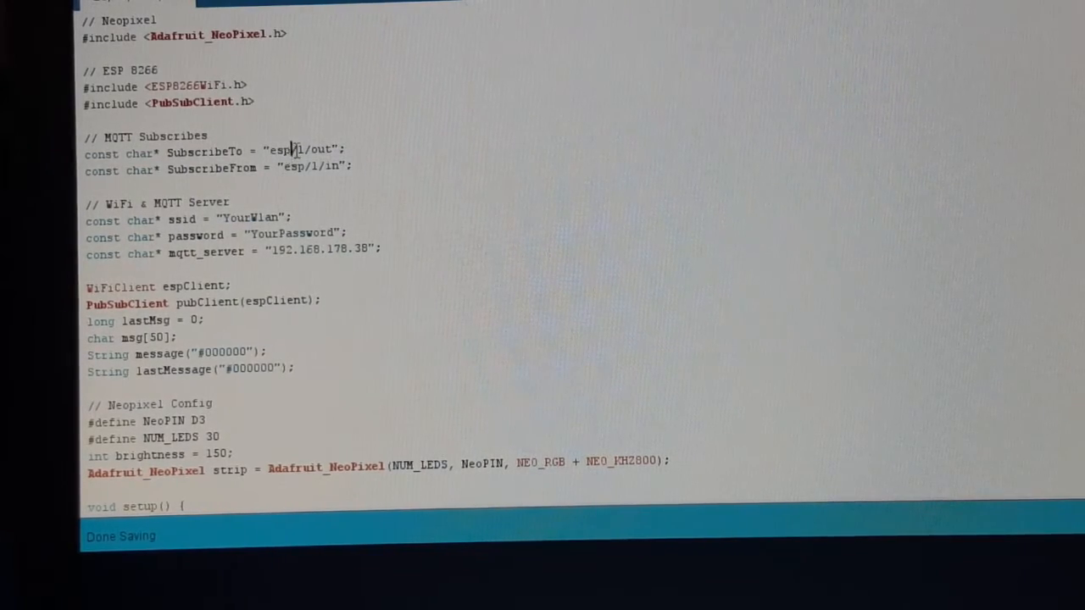
{"action": "double_click", "coordinate": [321, 150]}
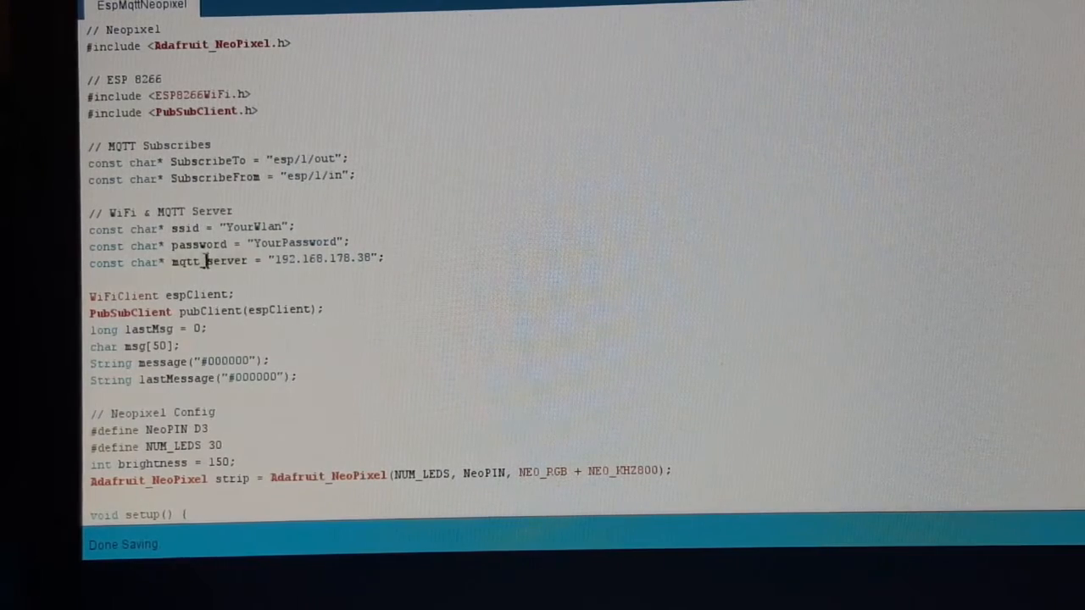
{"action": "double_click", "coordinate": [206, 261]}
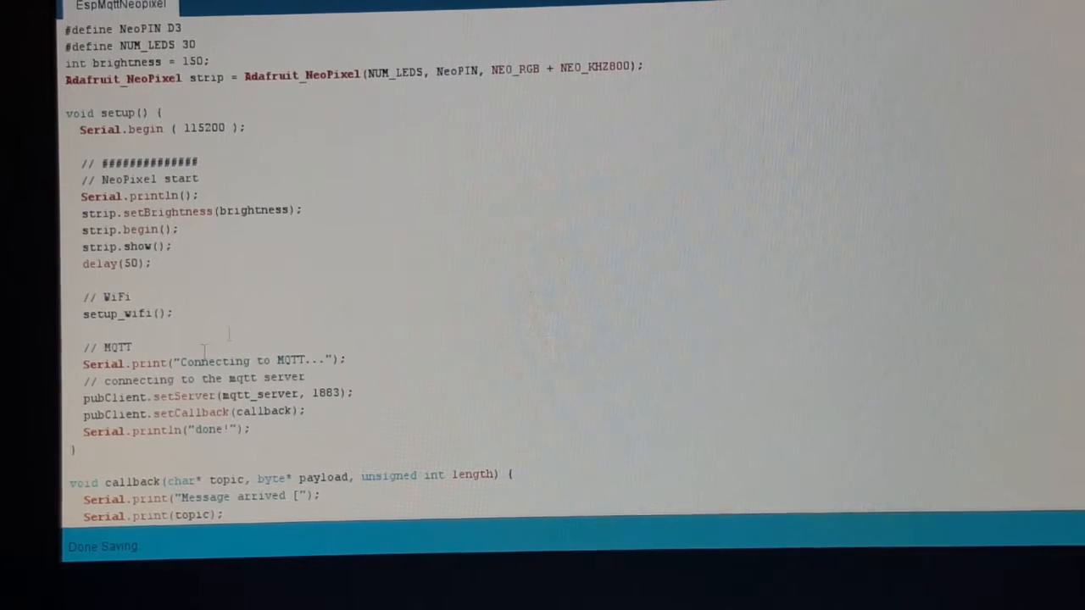
{"action": "left_click", "coordinate": [173, 313]}
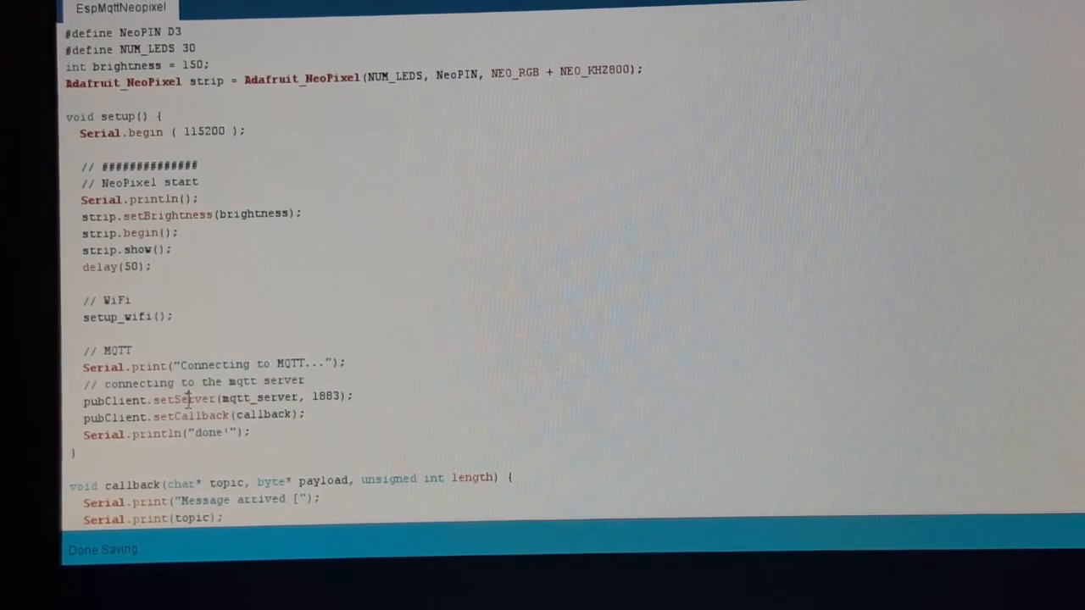
Highlight the setCallback, setNeoColor, reconnect calls and 60000 publish interval in the sketch.
{"action": "double_click", "coordinate": [184, 399]}
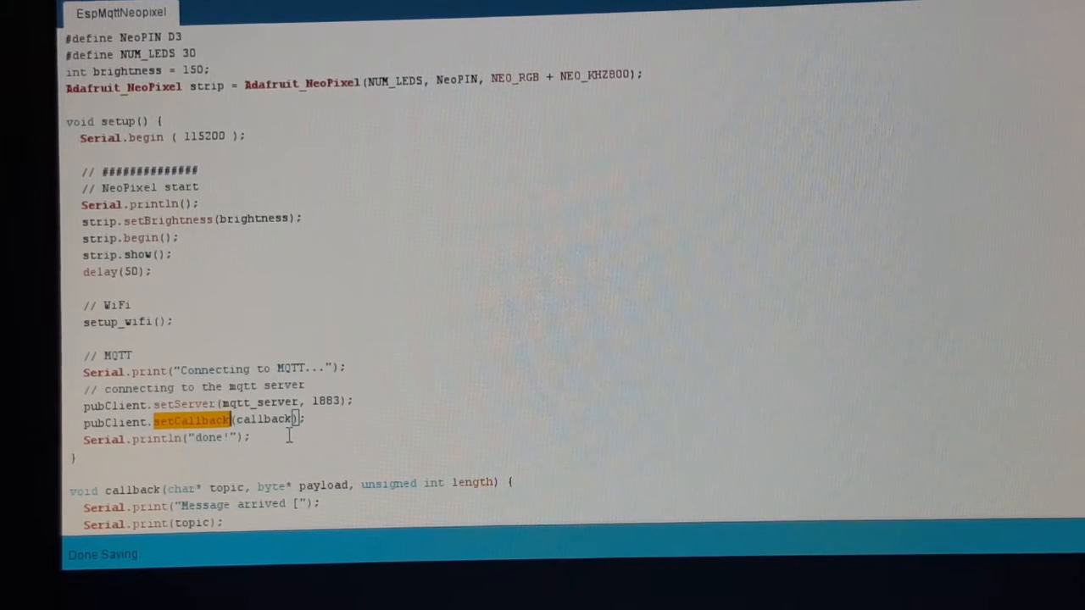
{"action": "scroll", "scroll_direction": "down", "scroll_amount": 3}
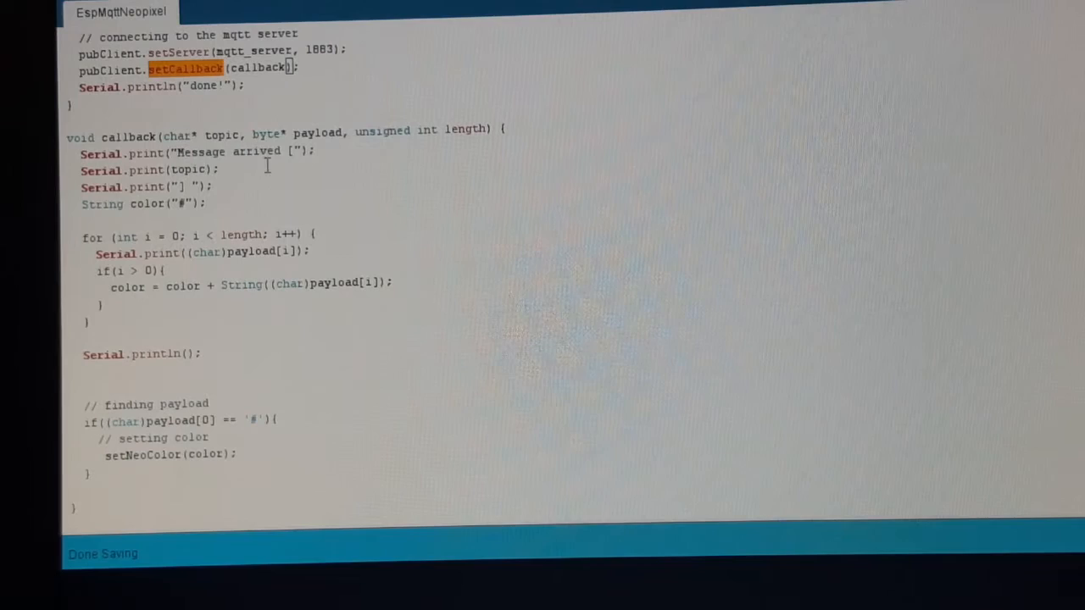
{"action": "left_click", "coordinate": [206, 204]}
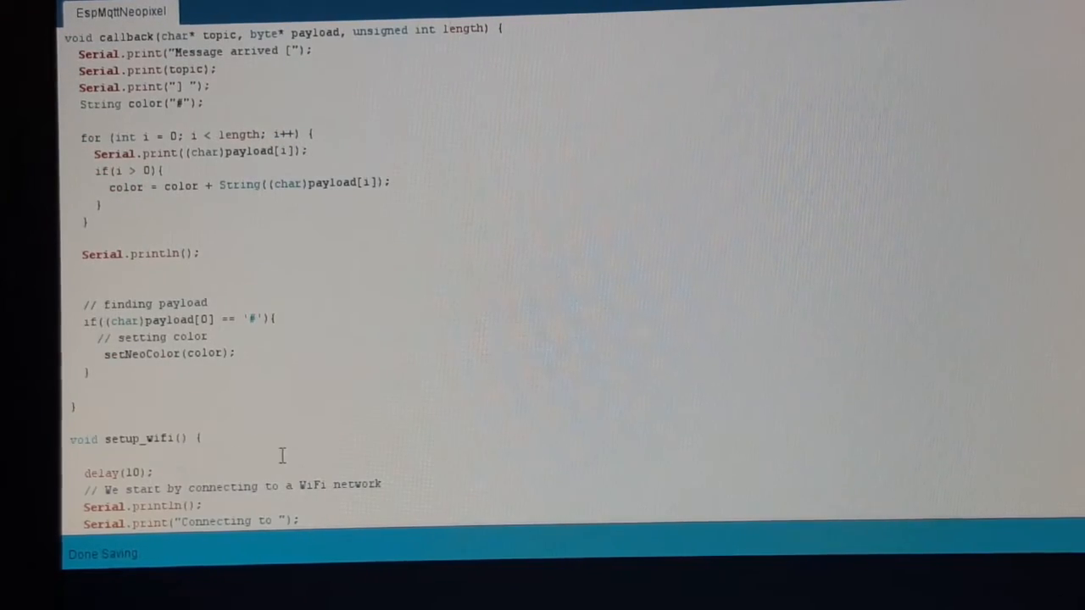
{"action": "double_click", "coordinate": [141, 354]}
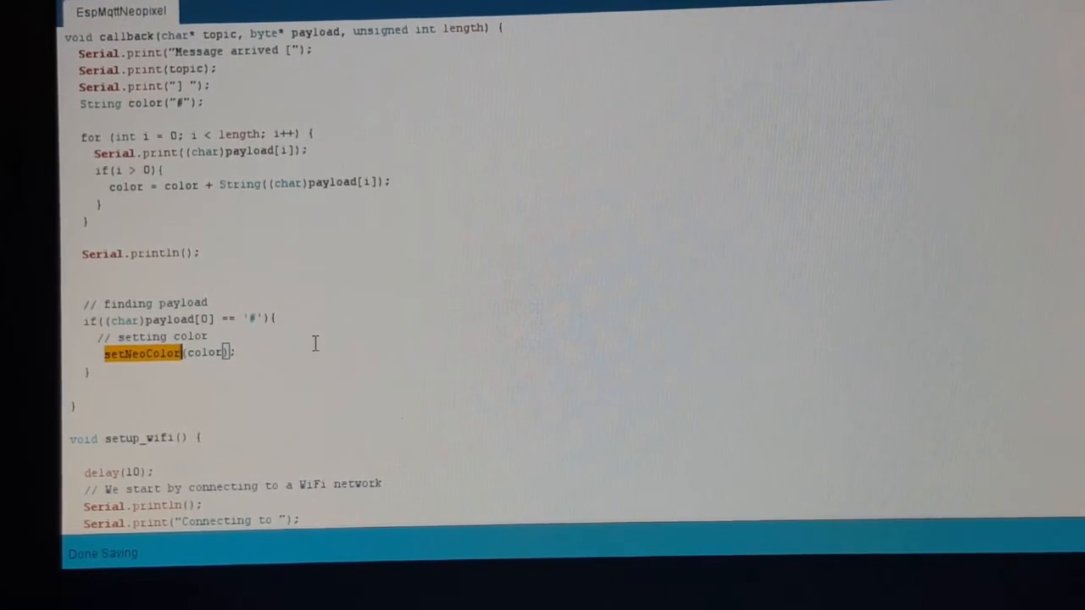
{"action": "scroll", "scroll_direction": "down", "scroll_amount": 3}
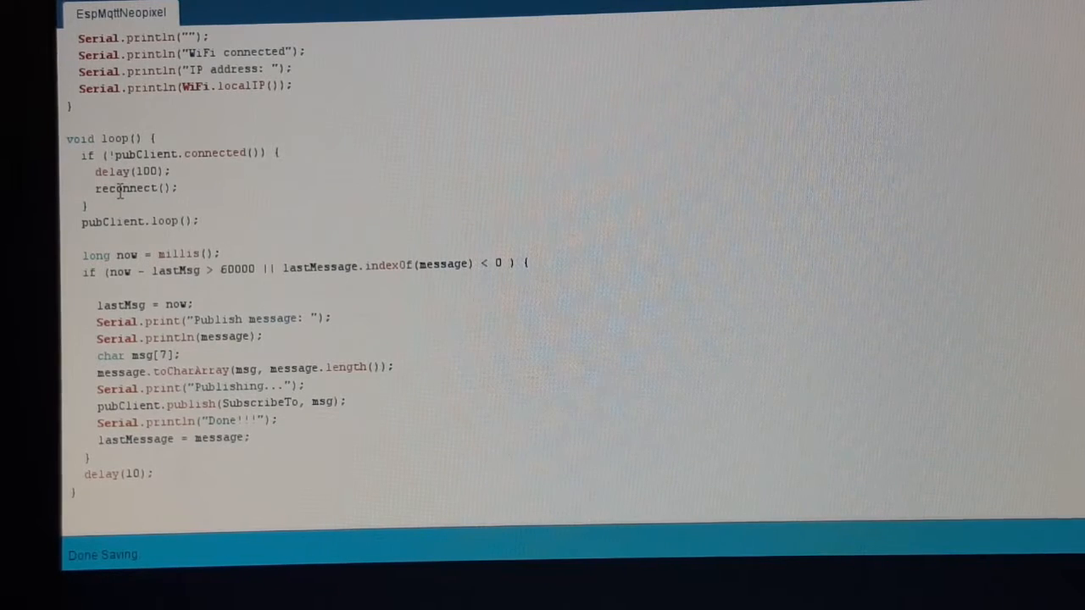
{"action": "double_click", "coordinate": [126, 188]}
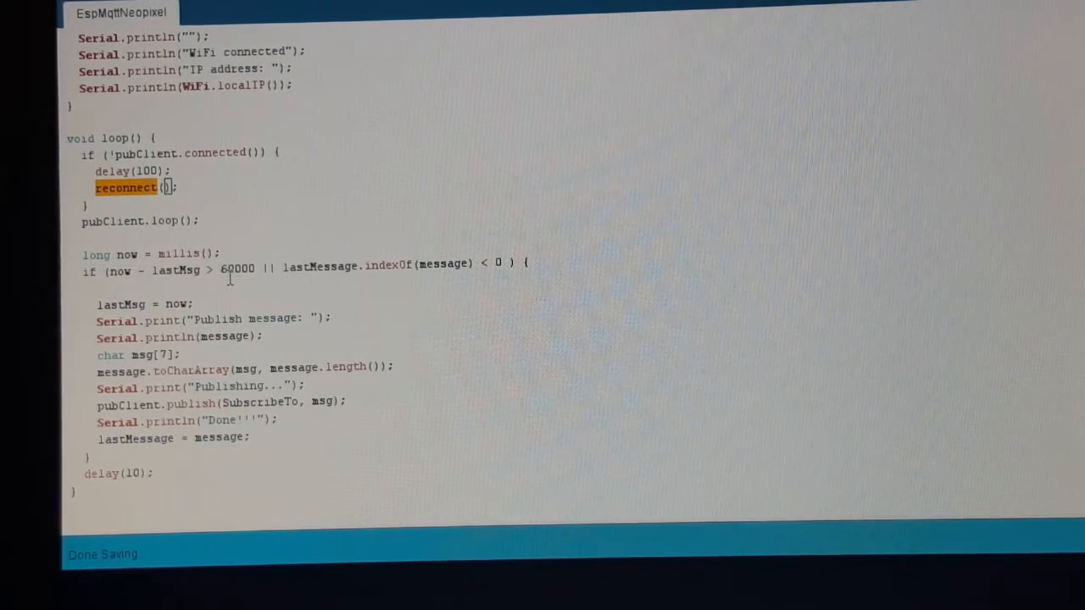
{"action": "double_click", "coordinate": [237, 269]}
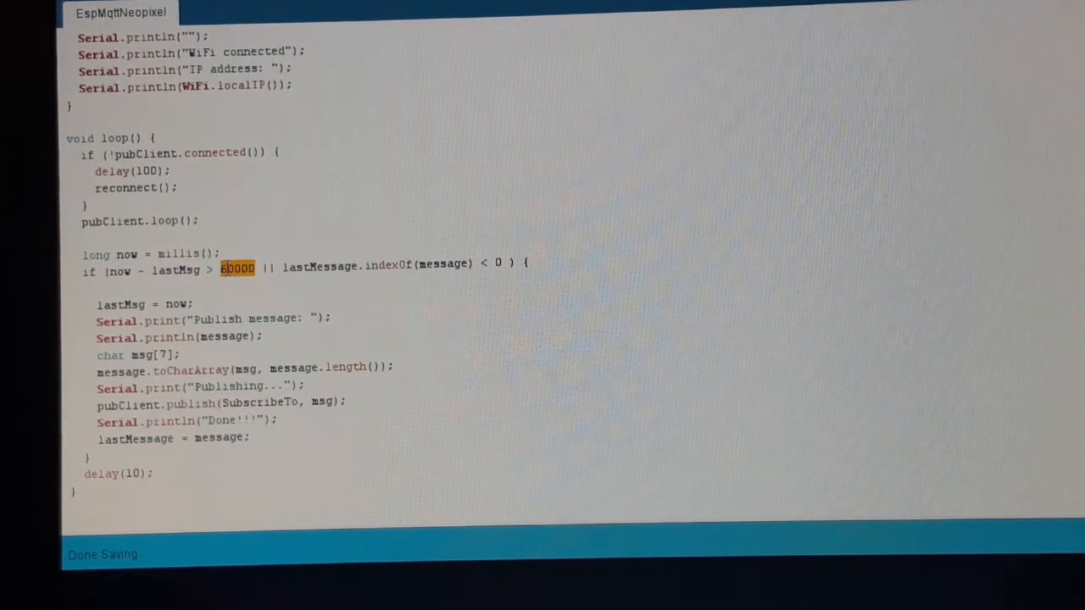
{"action": "double_click", "coordinate": [441, 264]}
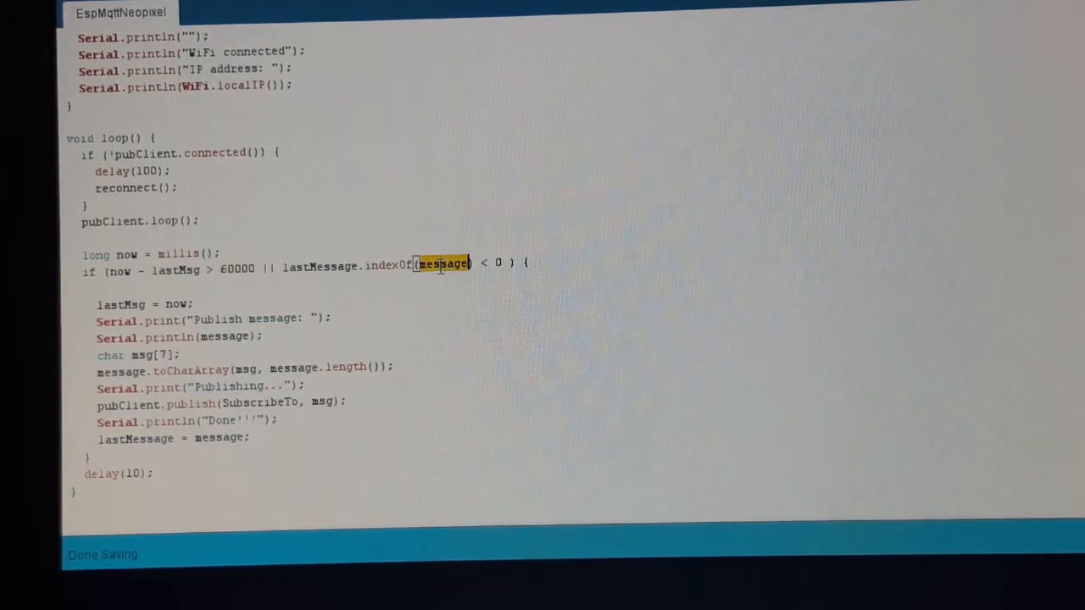
{"action": "scroll", "scroll_direction": "down", "scroll_amount": 3}
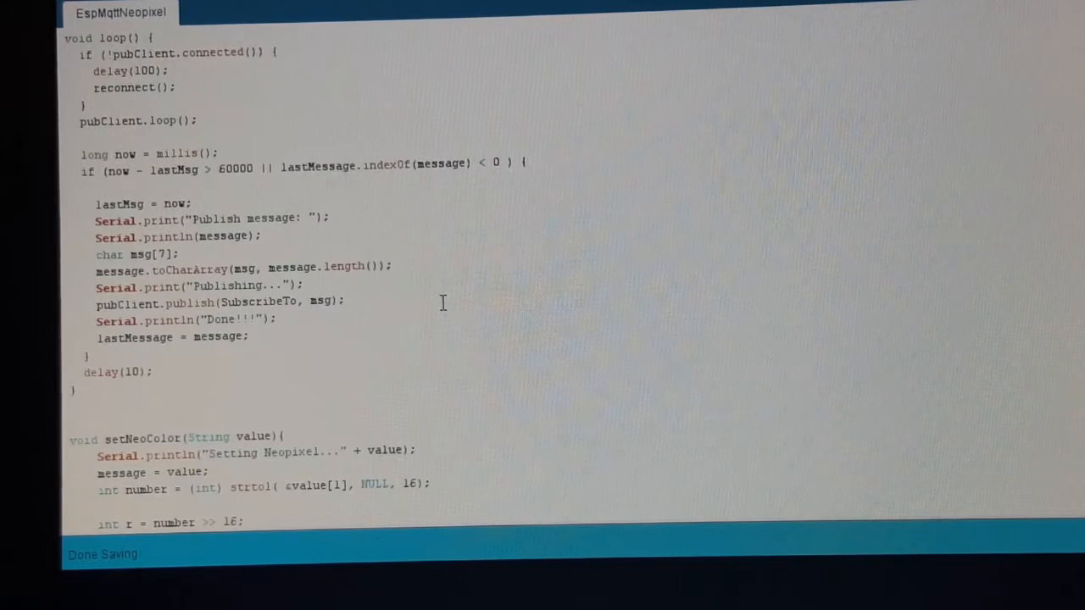
{"action": "double_click", "coordinate": [190, 302]}
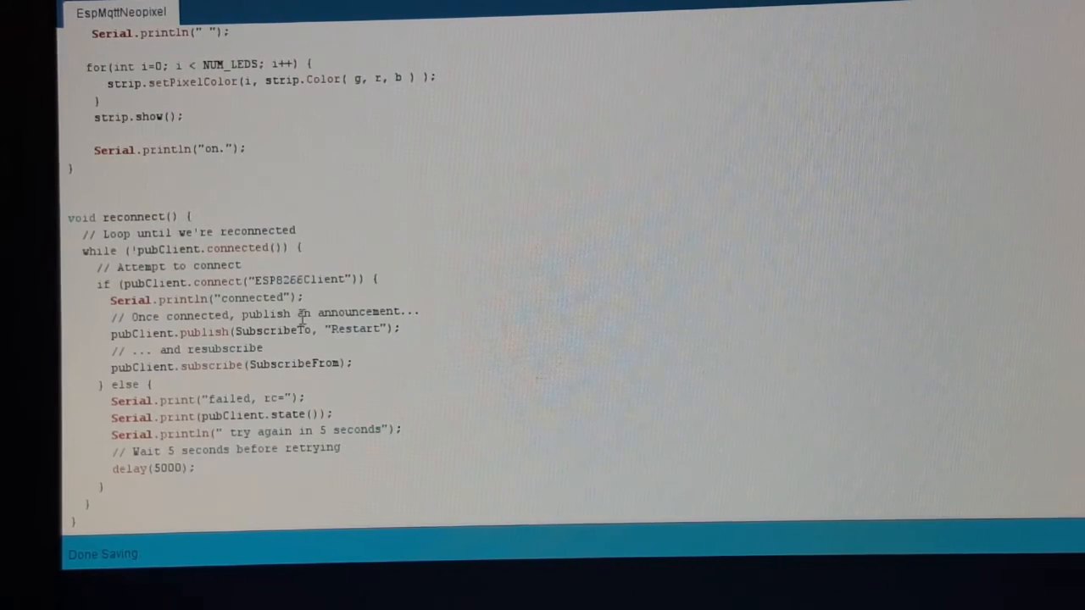
{"action": "scroll", "scroll_direction": "down", "scroll_amount": 3}
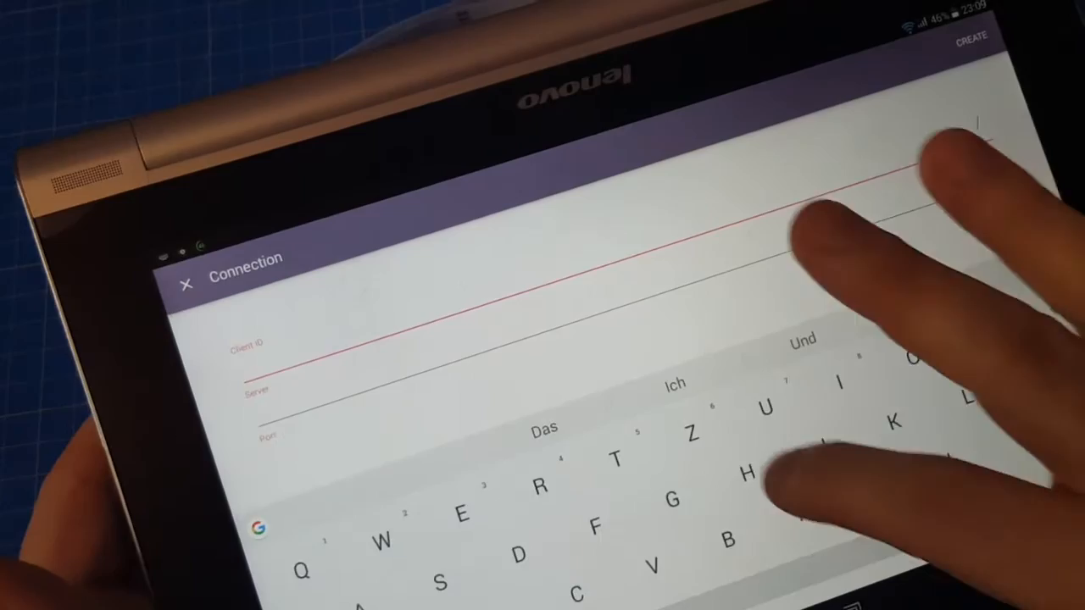
Save a connection with Client ID 'Home' to server 192.168.178.38, port 1883.
{"action": "type", "text": "Home"}
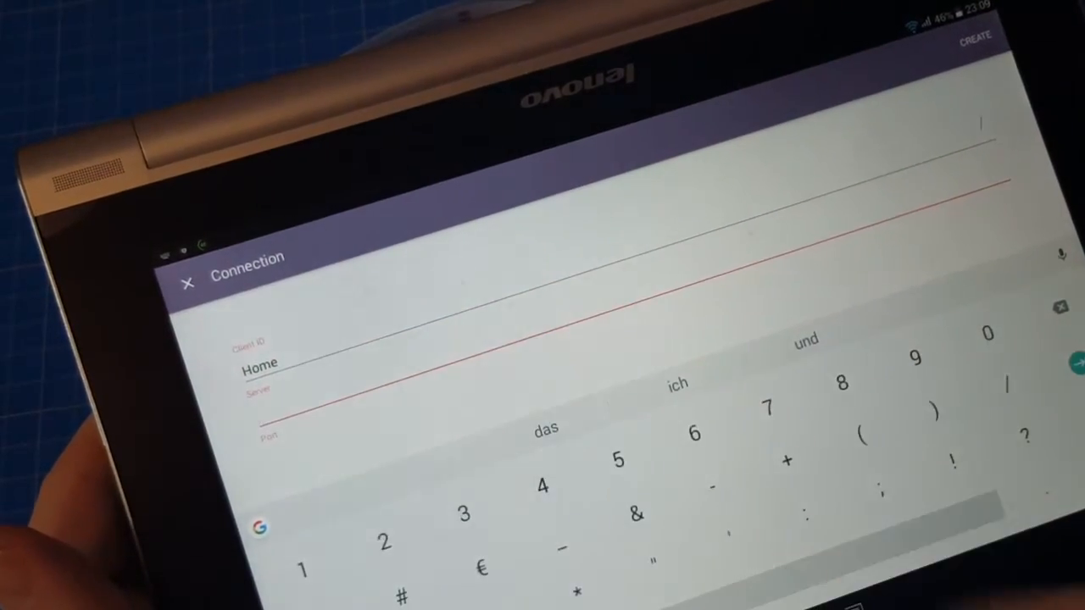
{"action": "type", "text": "19"}
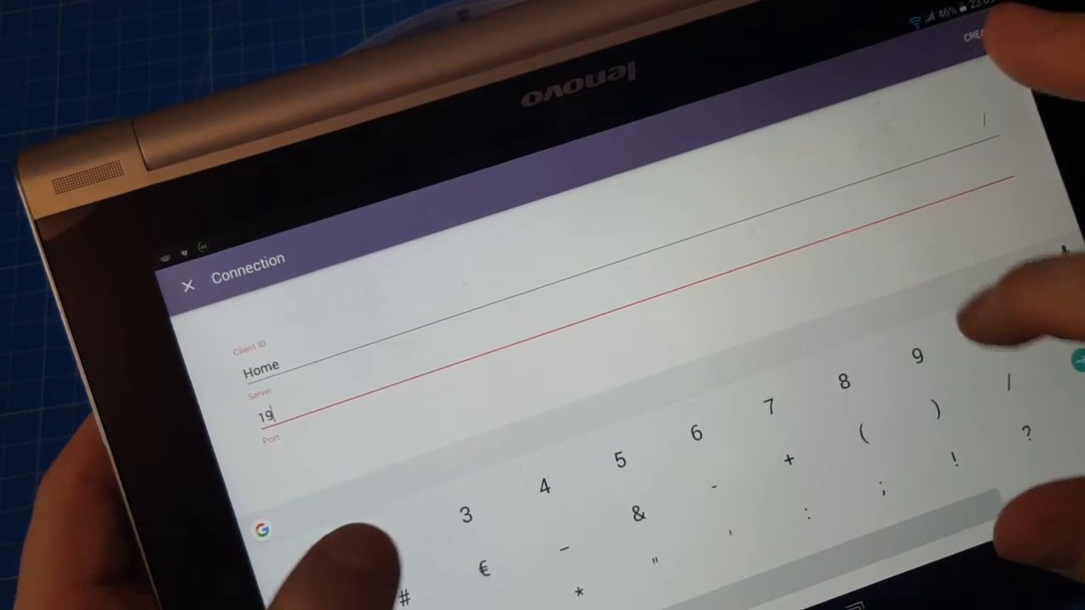
{"action": "type", "text": "2."}
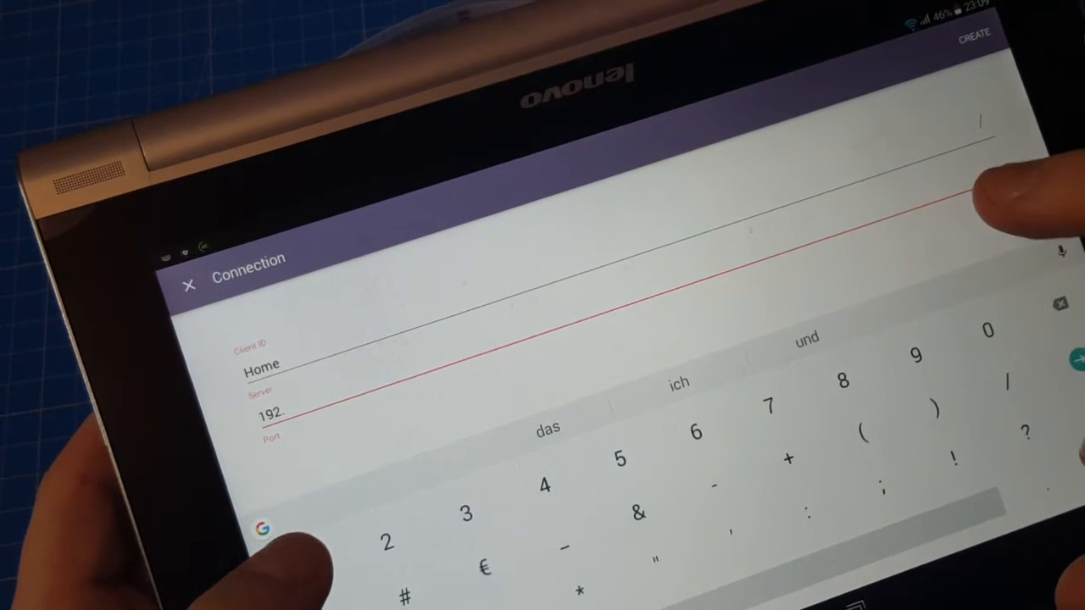
{"action": "type", "text": "168.178"}
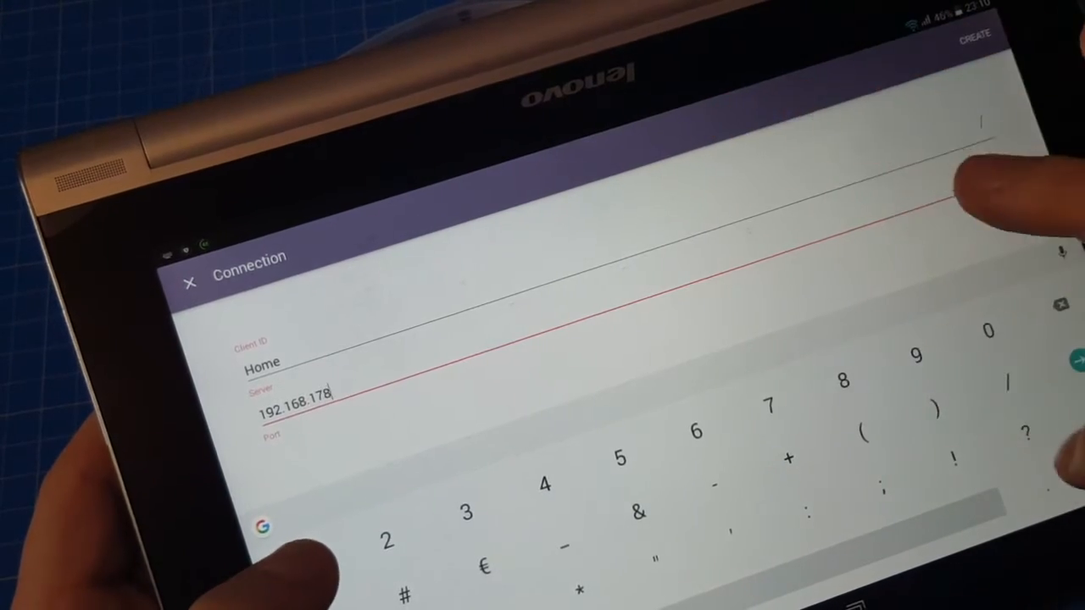
{"action": "type", "text": "38"}
{"action": "left_click", "coordinate": [432, 437]}
{"action": "type", "text": "1883"}
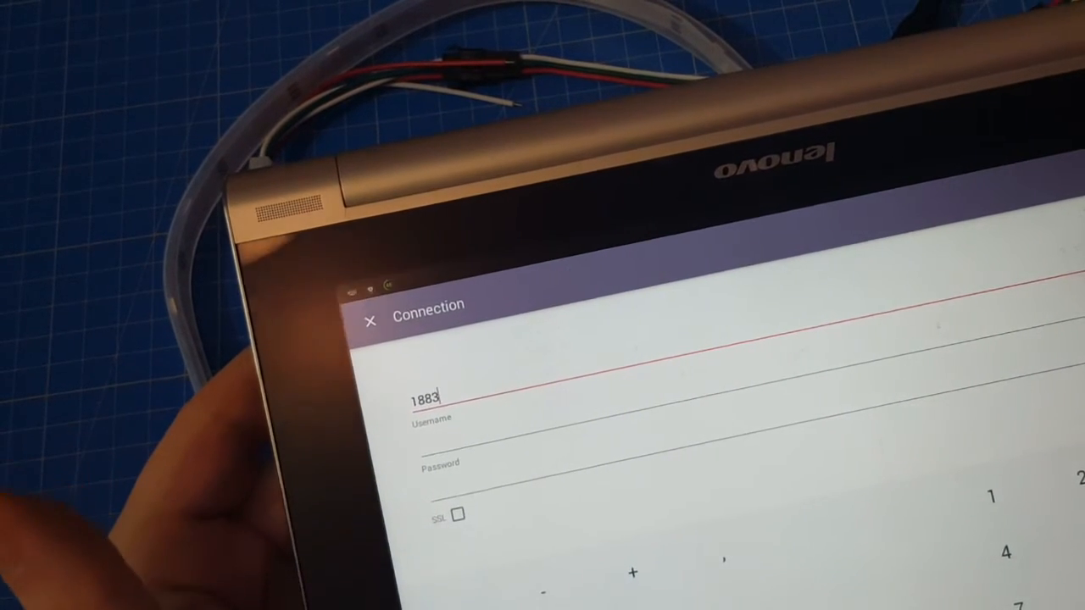
{"action": "left_click", "coordinate": [370, 322]}
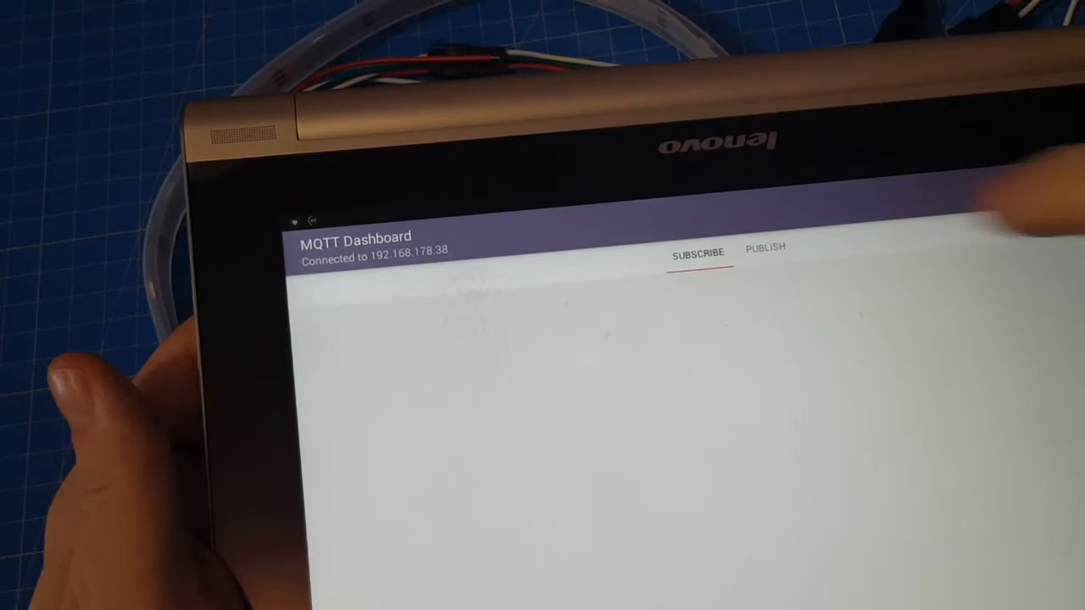
Save a ColorPicker publication named EspNeopixel on topic esp/1/in in Hex format.
{"action": "left_click", "coordinate": [764, 247]}
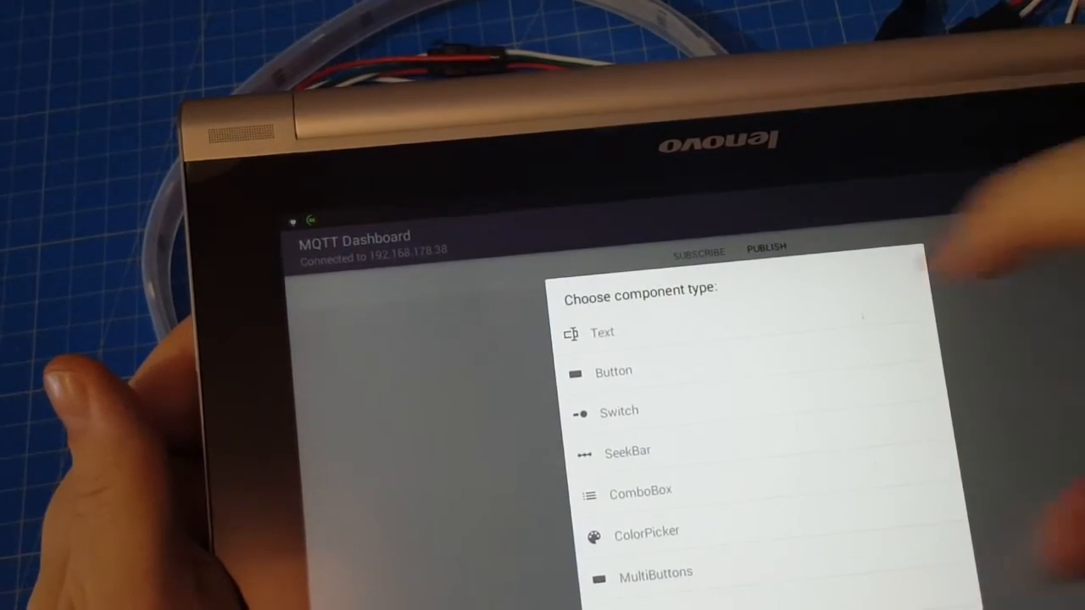
{"action": "left_click", "coordinate": [645, 532]}
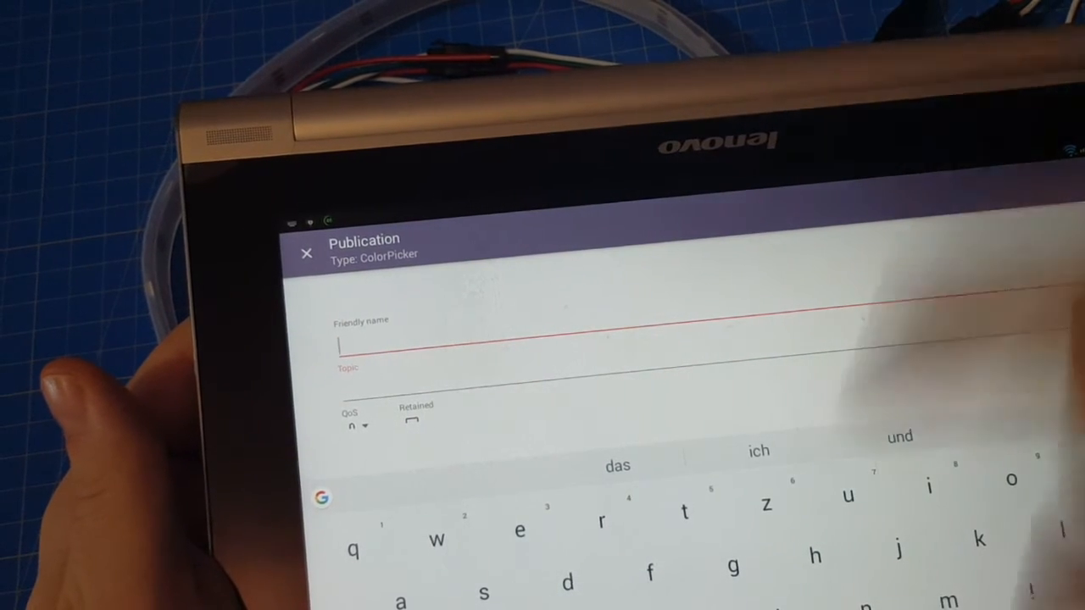
{"action": "type", "text": "c"}
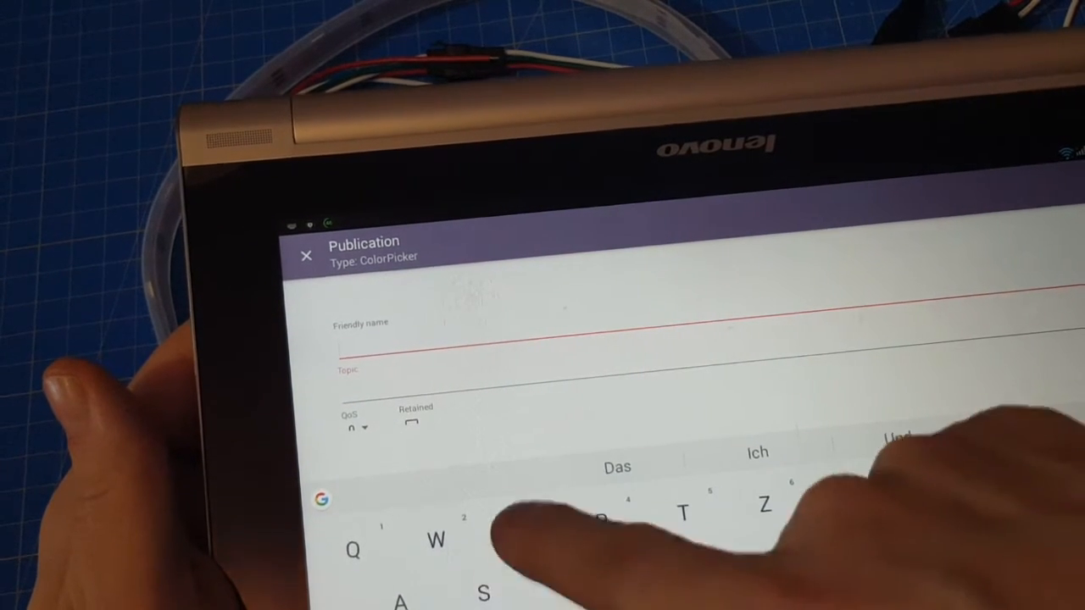
{"action": "type", "text": "EspNe"}
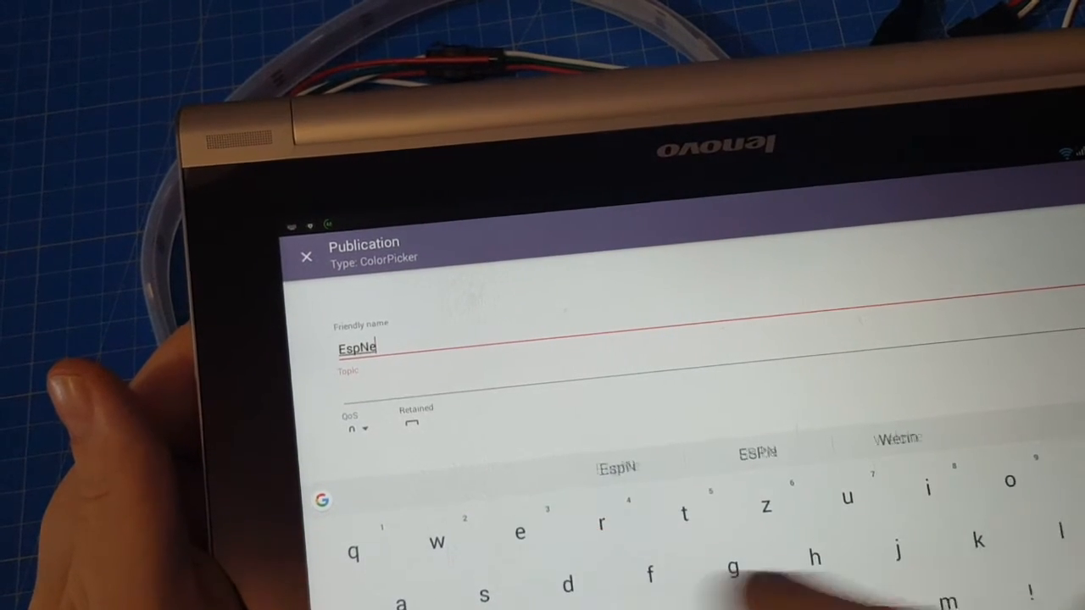
{"action": "type", "text": "opix"}
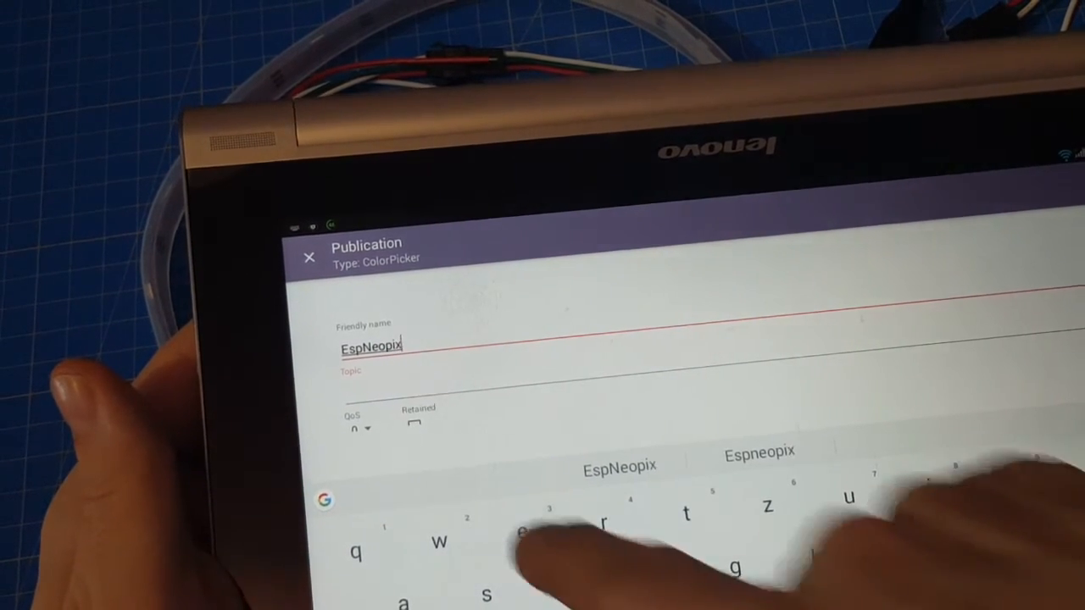
{"action": "type", "text": "el"}
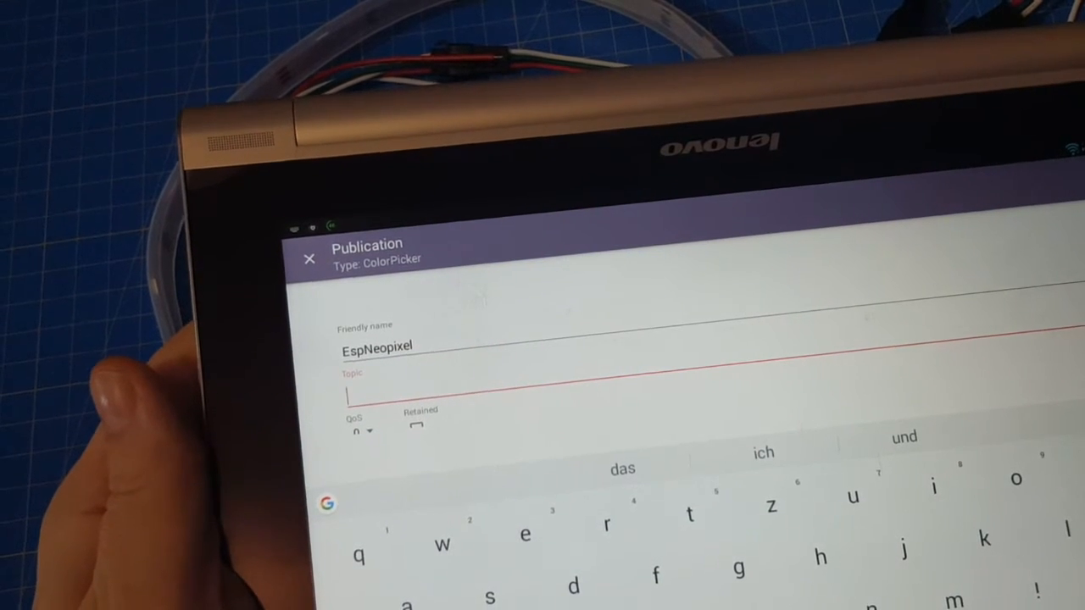
{"action": "type", "text": "esp/1"}
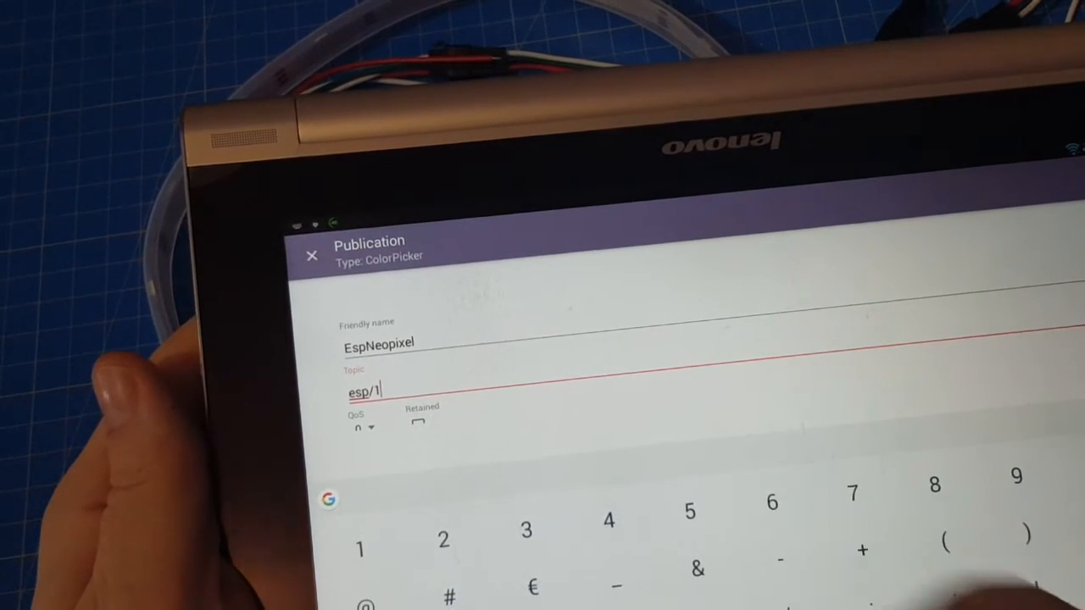
{"action": "type", "text": "/"}
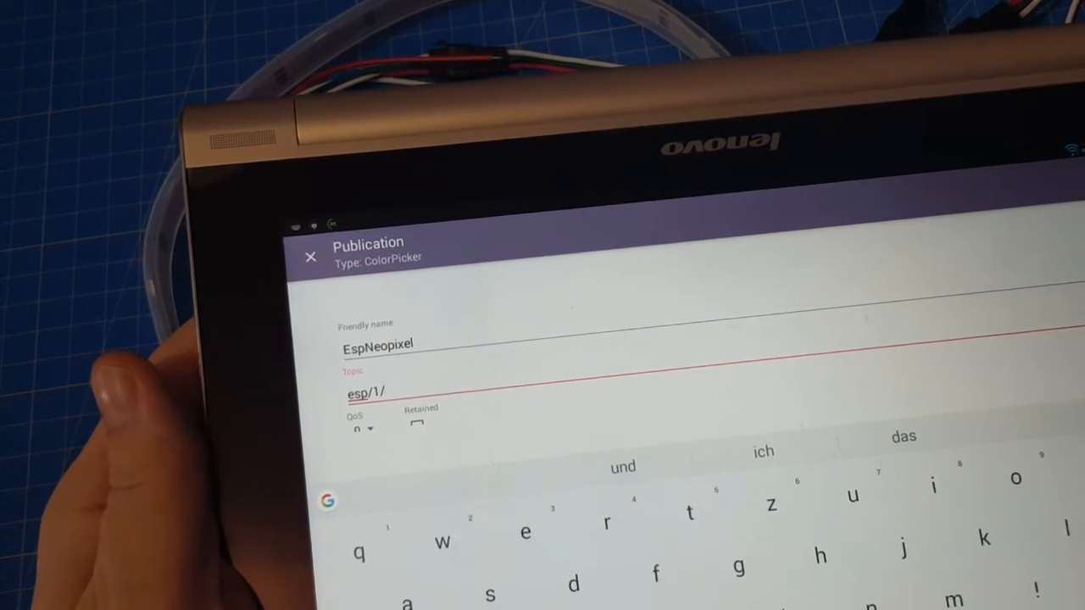
{"action": "type", "text": "in"}
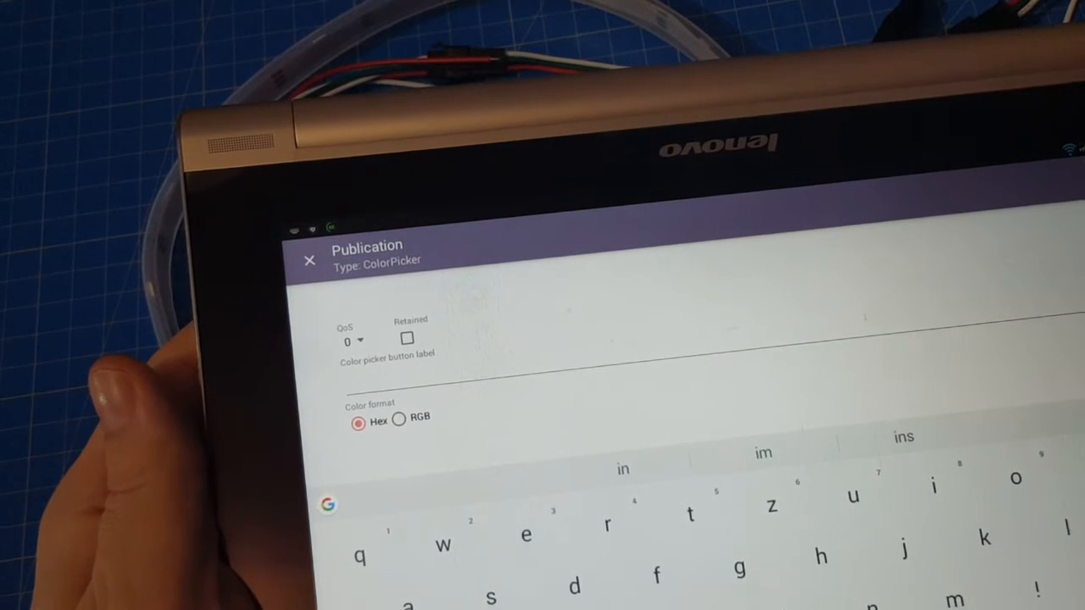
{"action": "left_click", "coordinate": [309, 260]}
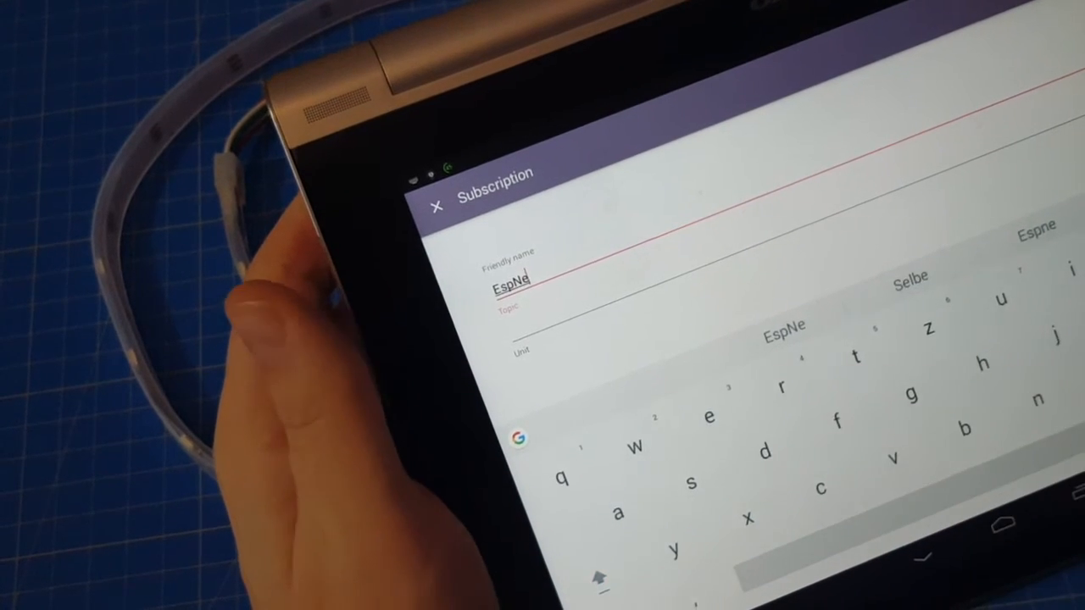
Enter friendly name EspNeopixelColor and topic esp/1/out for the subscription.
{"action": "type", "text": "opic"}
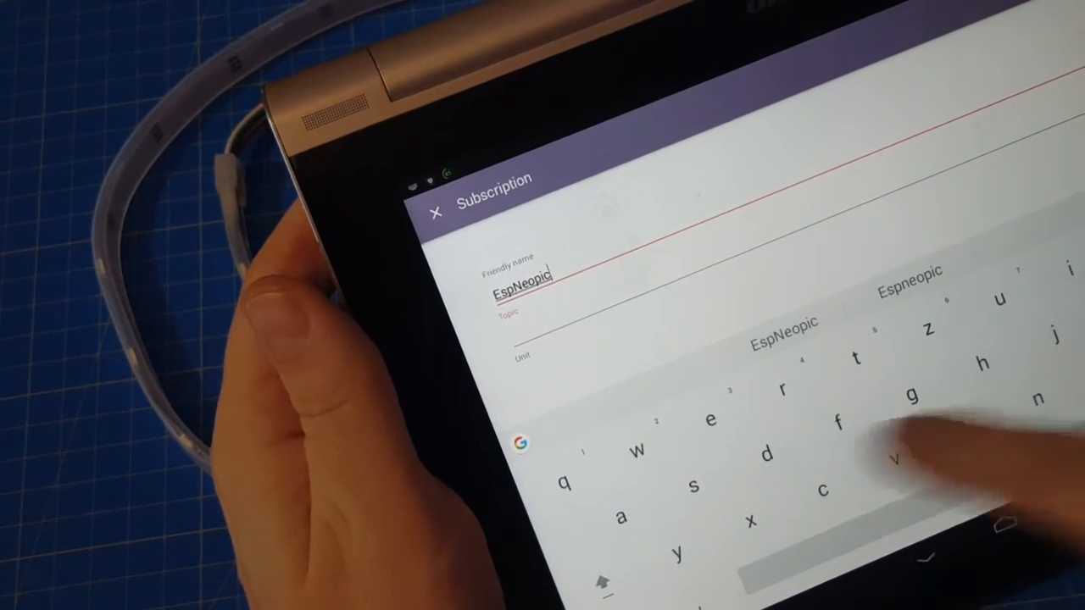
{"action": "type", "text": "xel"}
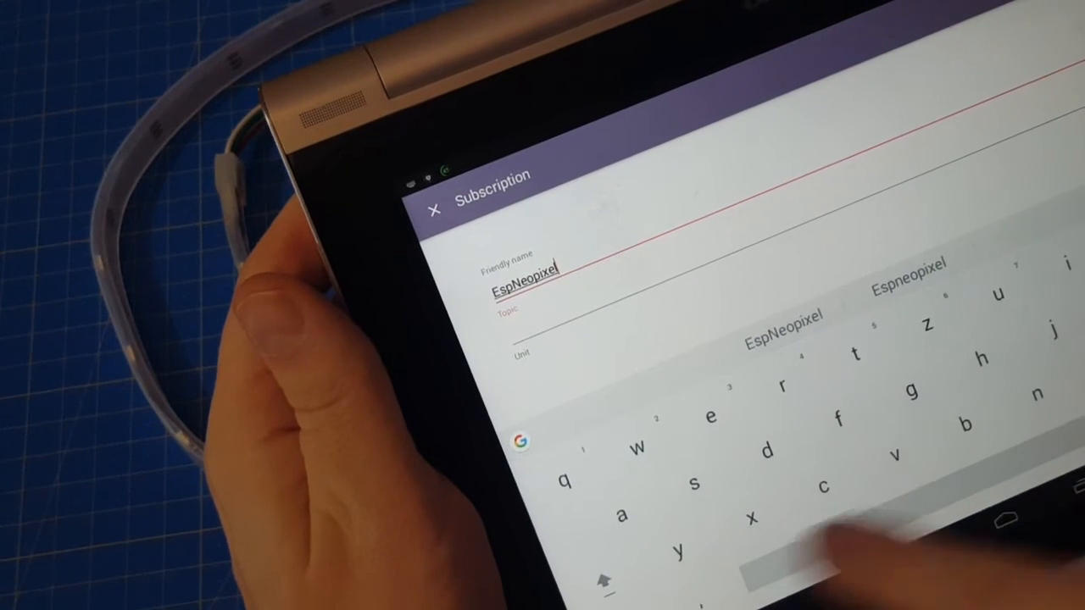
{"action": "type", "text": "Color"}
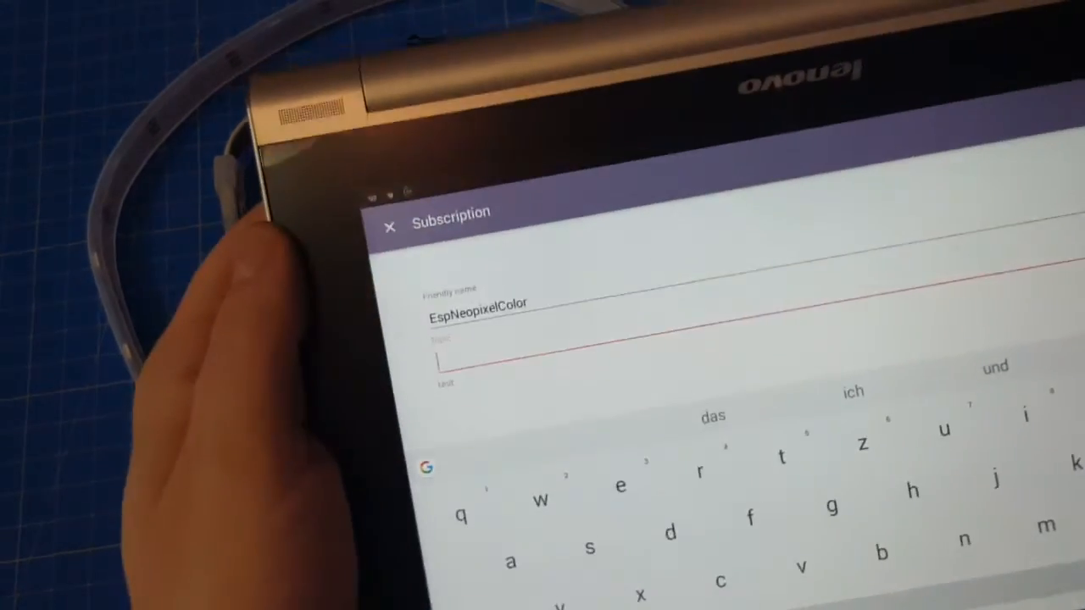
{"action": "type", "text": "es"}
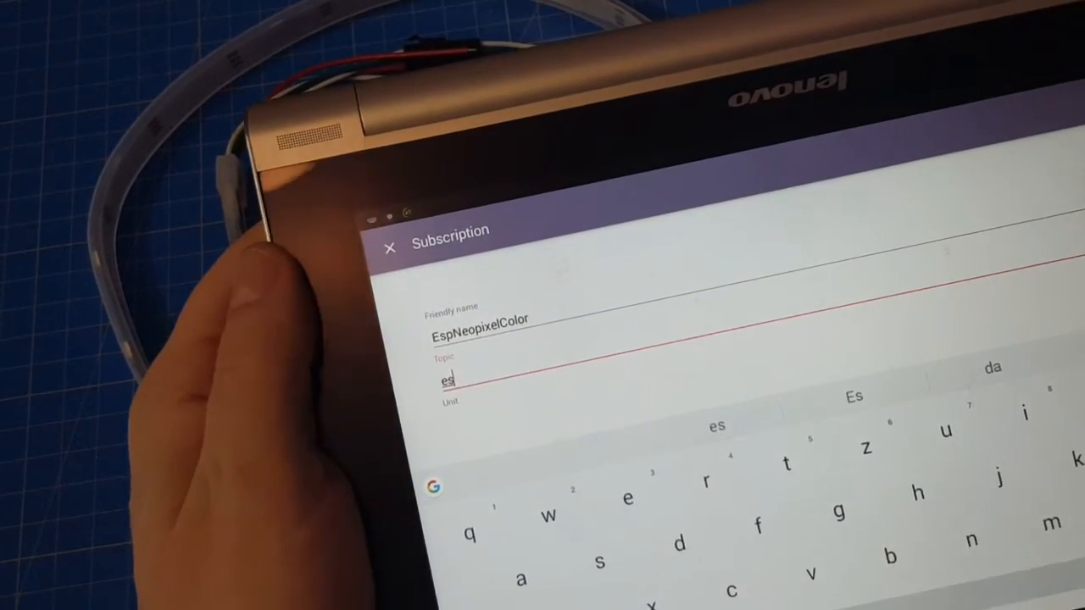
{"action": "type", "text": "p/1/"}
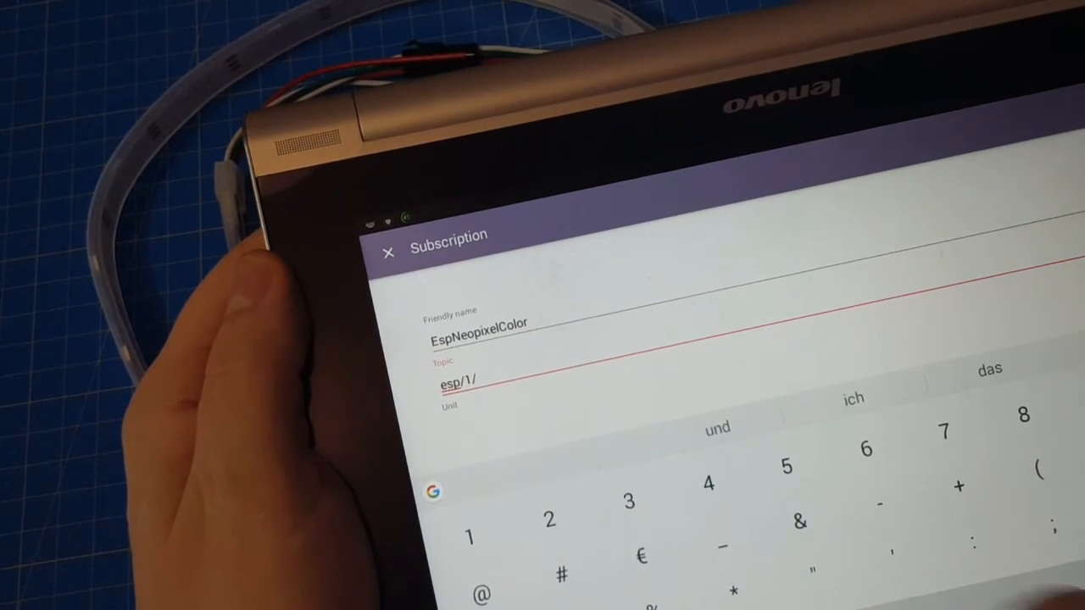
{"action": "type", "text": "out"}
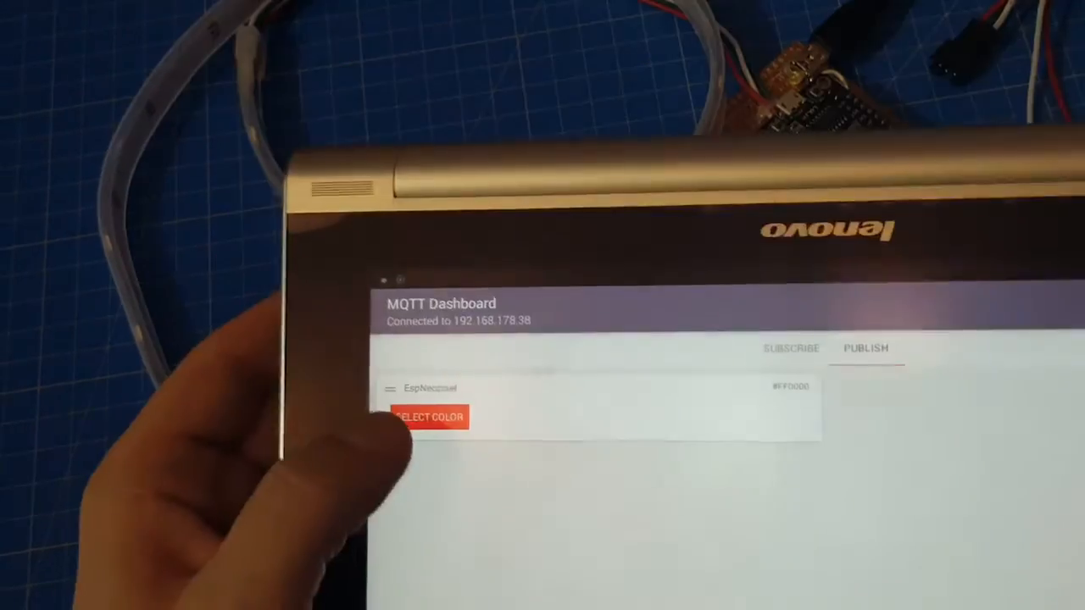
Send blue to the LED strip and check the color reported on the Subscribe tab.
{"action": "left_click", "coordinate": [429, 418]}
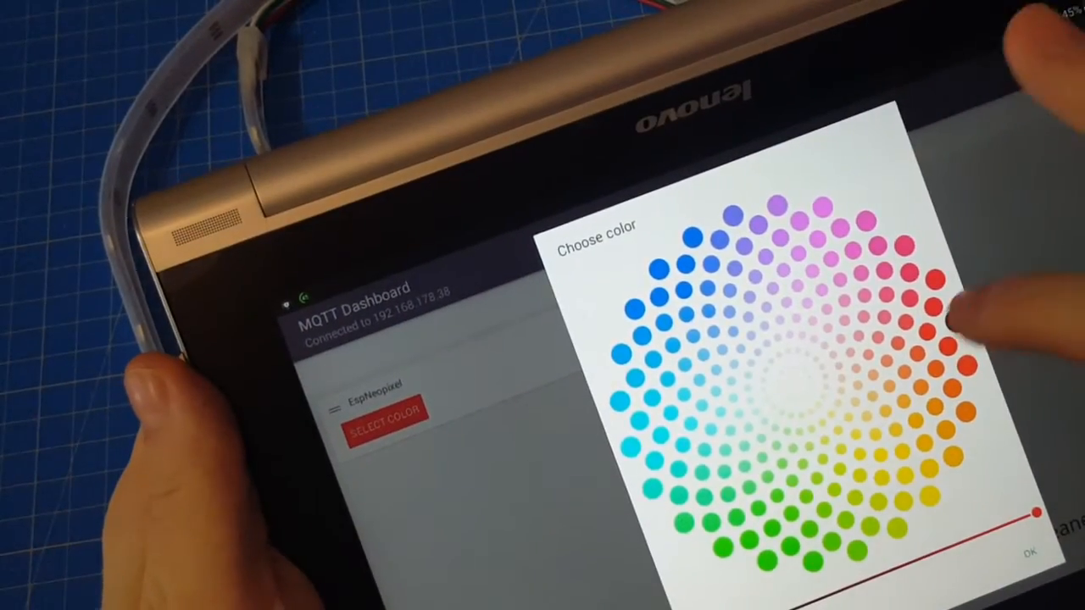
{"action": "left_click", "coordinate": [657, 269]}
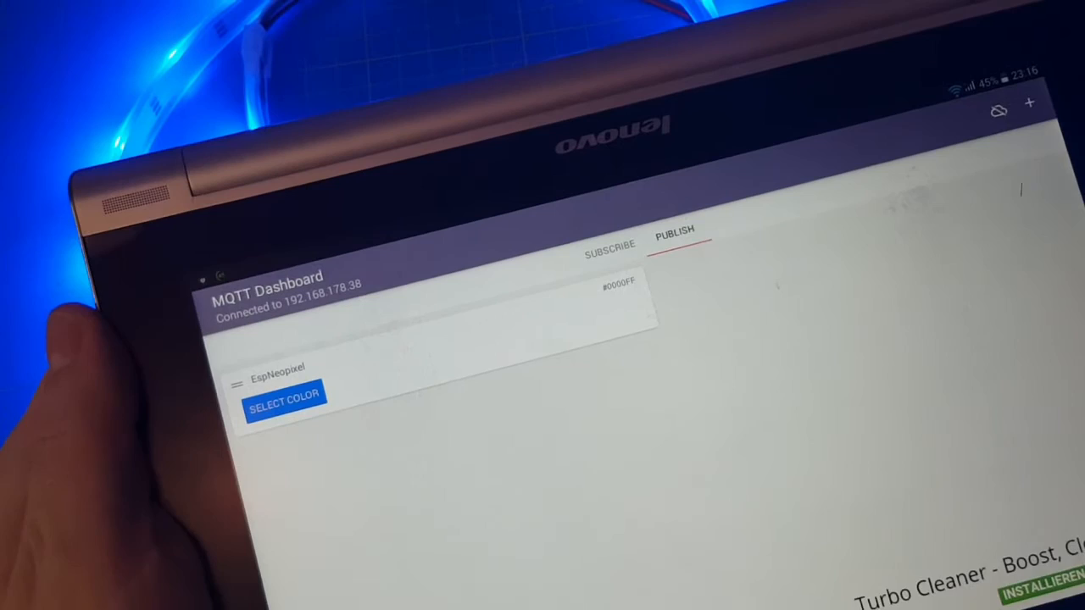
{"action": "left_click", "coordinate": [608, 243]}
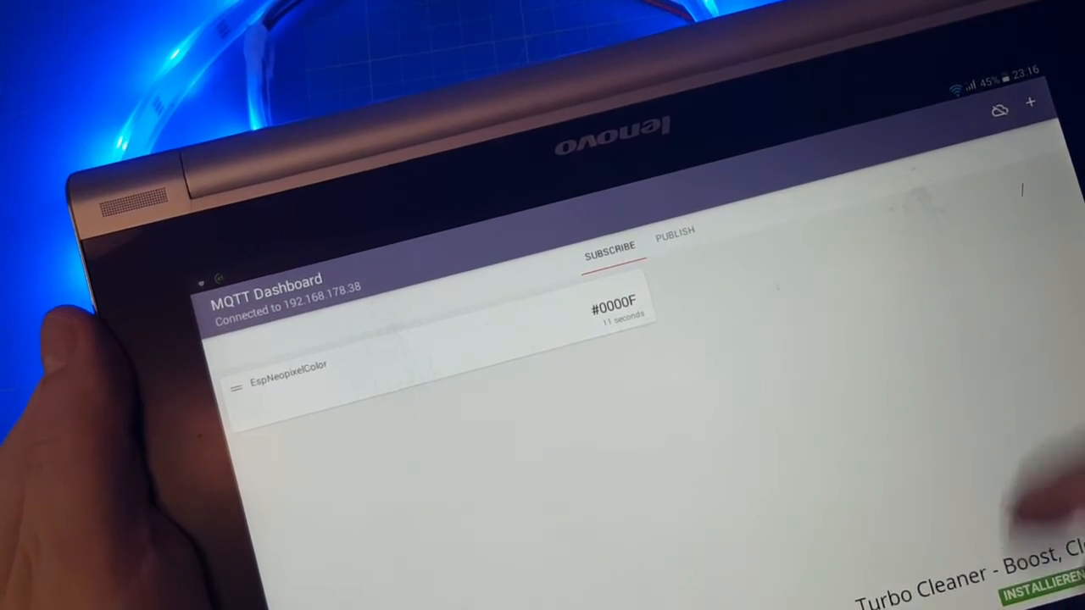
{"action": "left_click", "coordinate": [675, 230]}
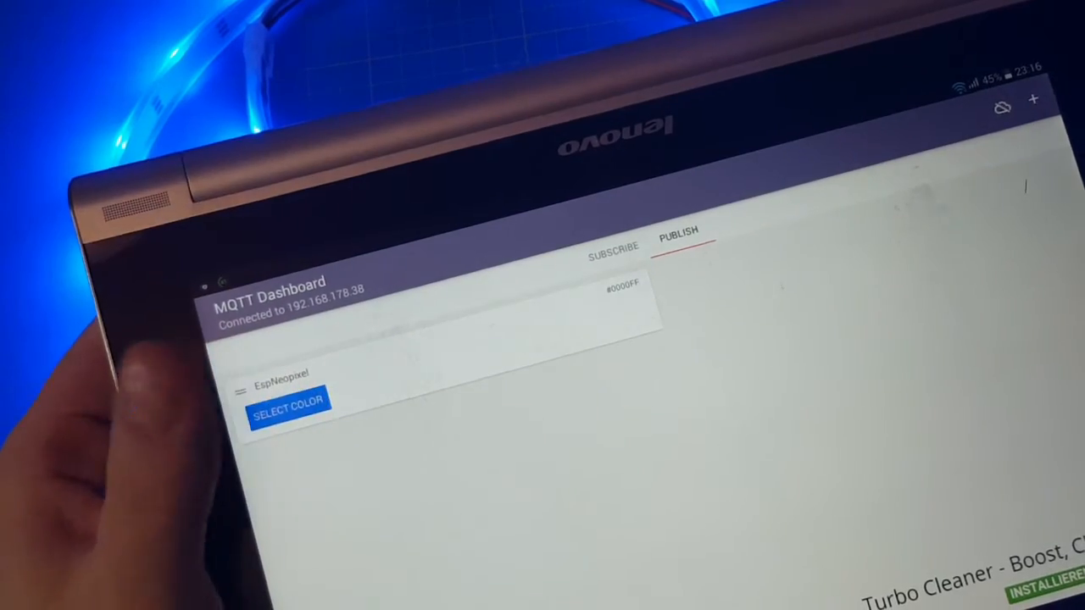
Send red to the LED strip, then reopen the EspNeopixel color choices.
{"action": "left_click", "coordinate": [290, 402]}
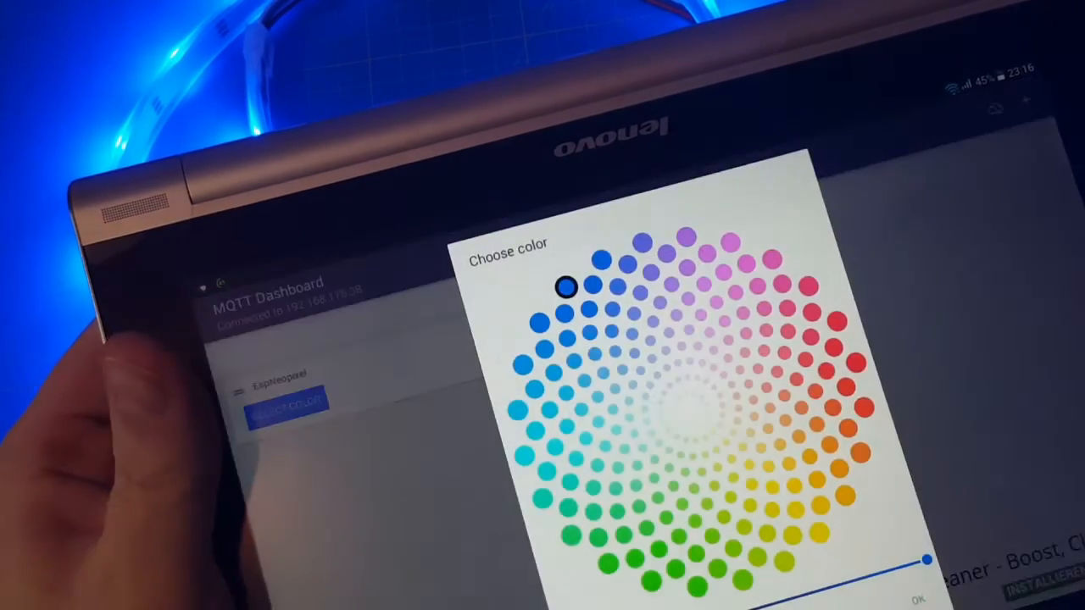
{"action": "left_click", "coordinate": [861, 363]}
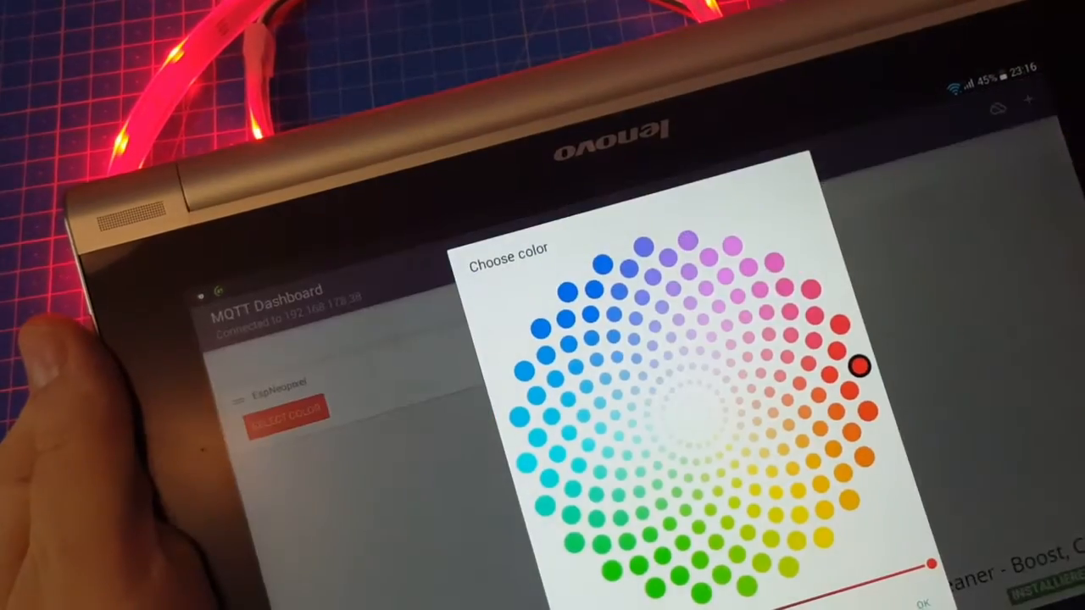
{"action": "left_click", "coordinate": [606, 264]}
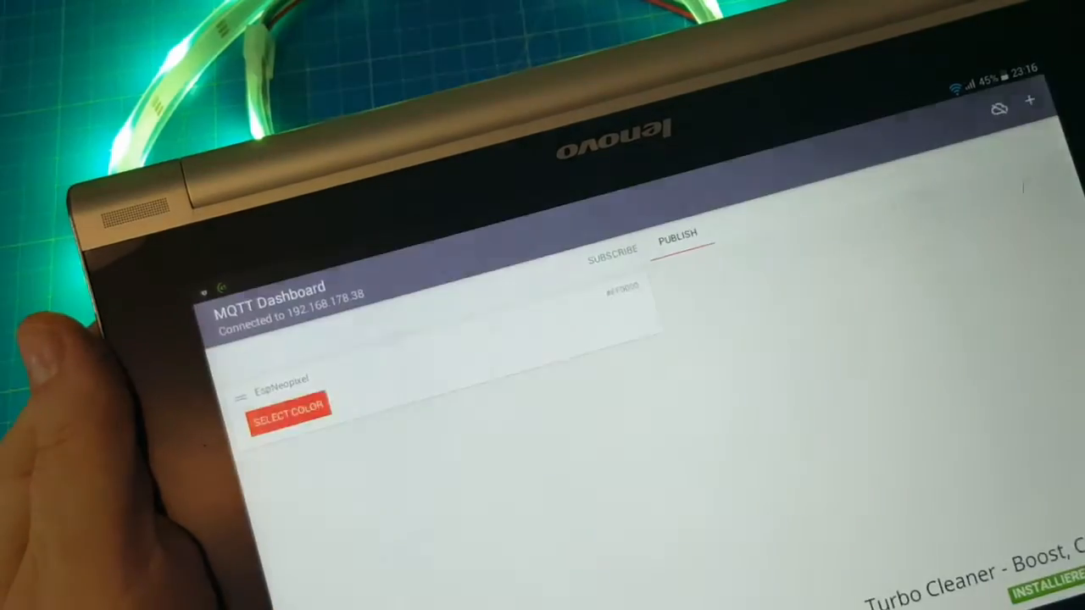
{"action": "left_click", "coordinate": [290, 413]}
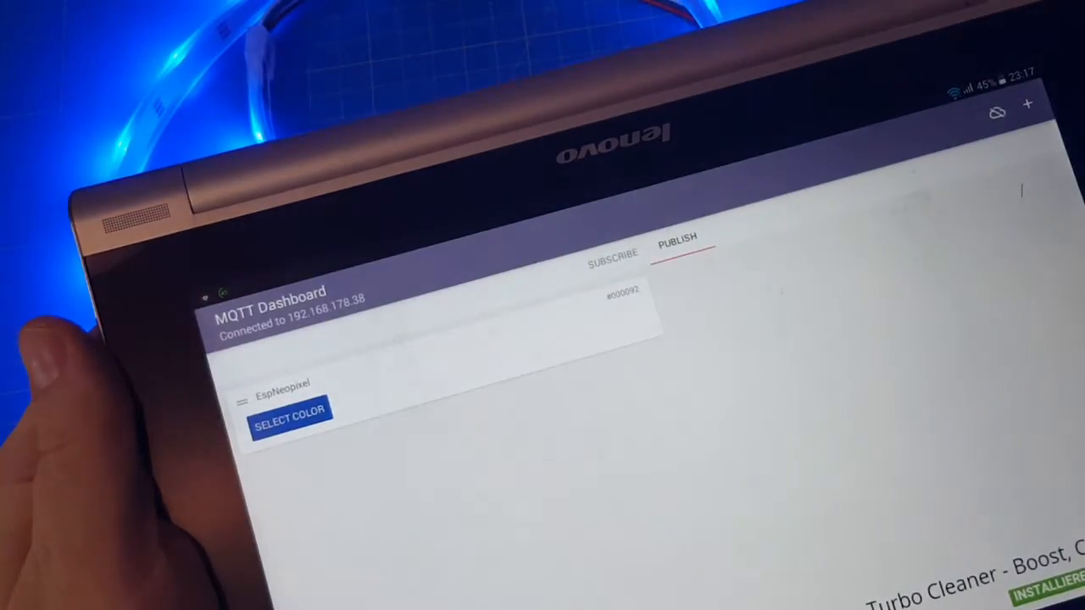
{"action": "left_click", "coordinate": [290, 417]}
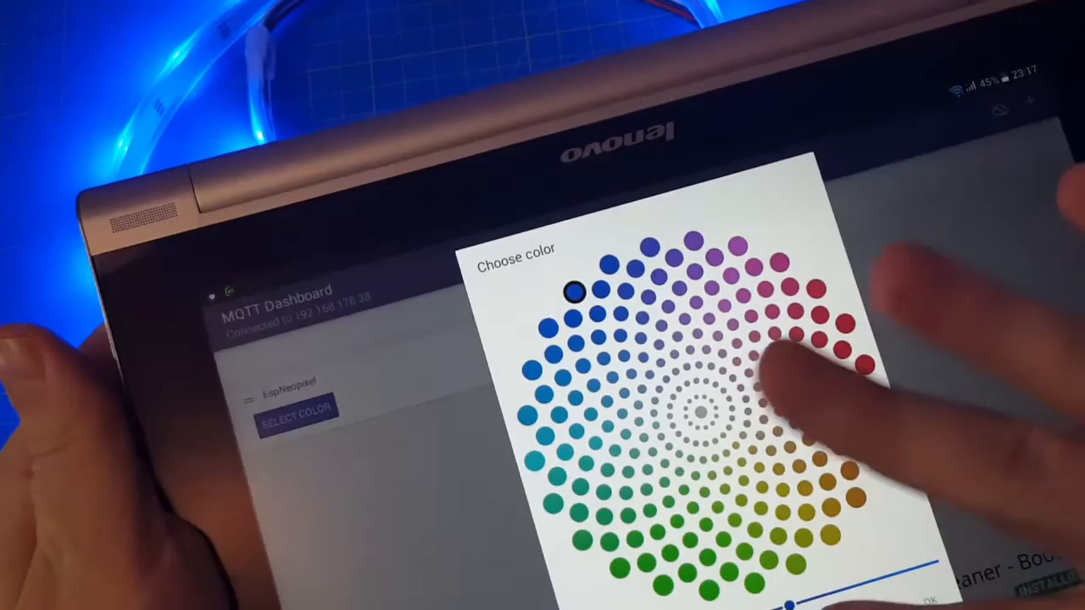